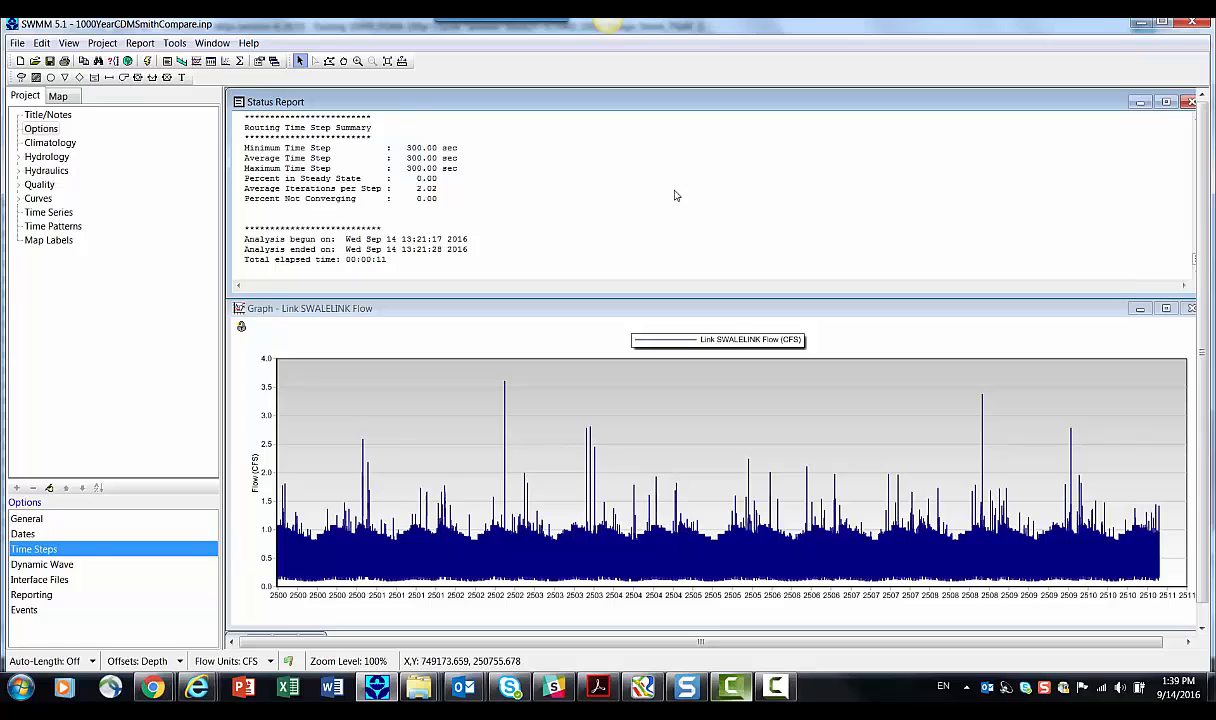
mouse_move(40, 611)
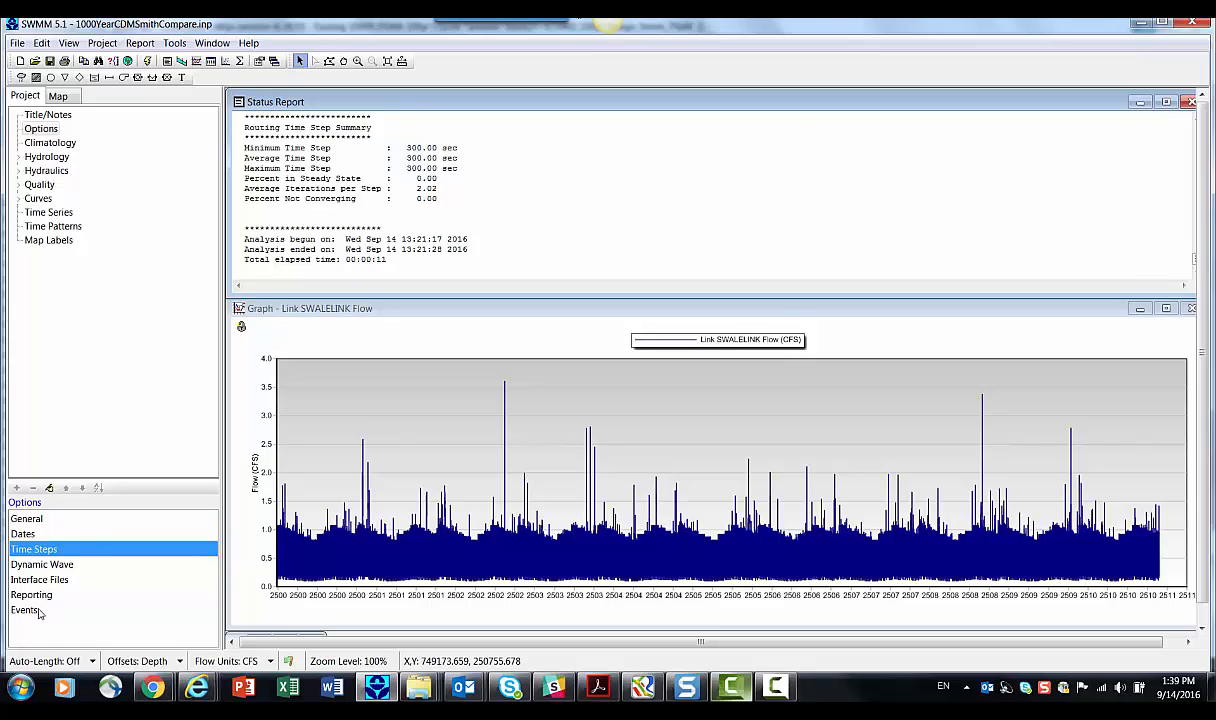
- Tick the 01/03/2500–06/03/2500 event so both hydraulic events are in use
click(24, 610)
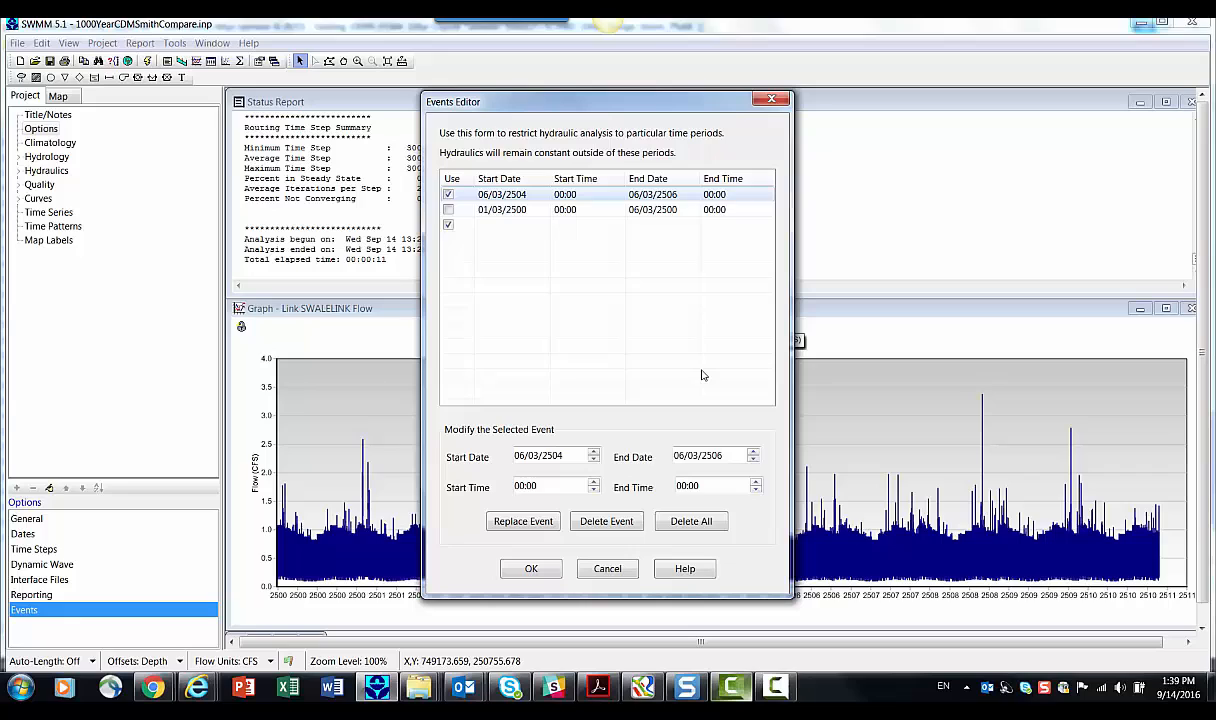
mouse_move(700, 367)
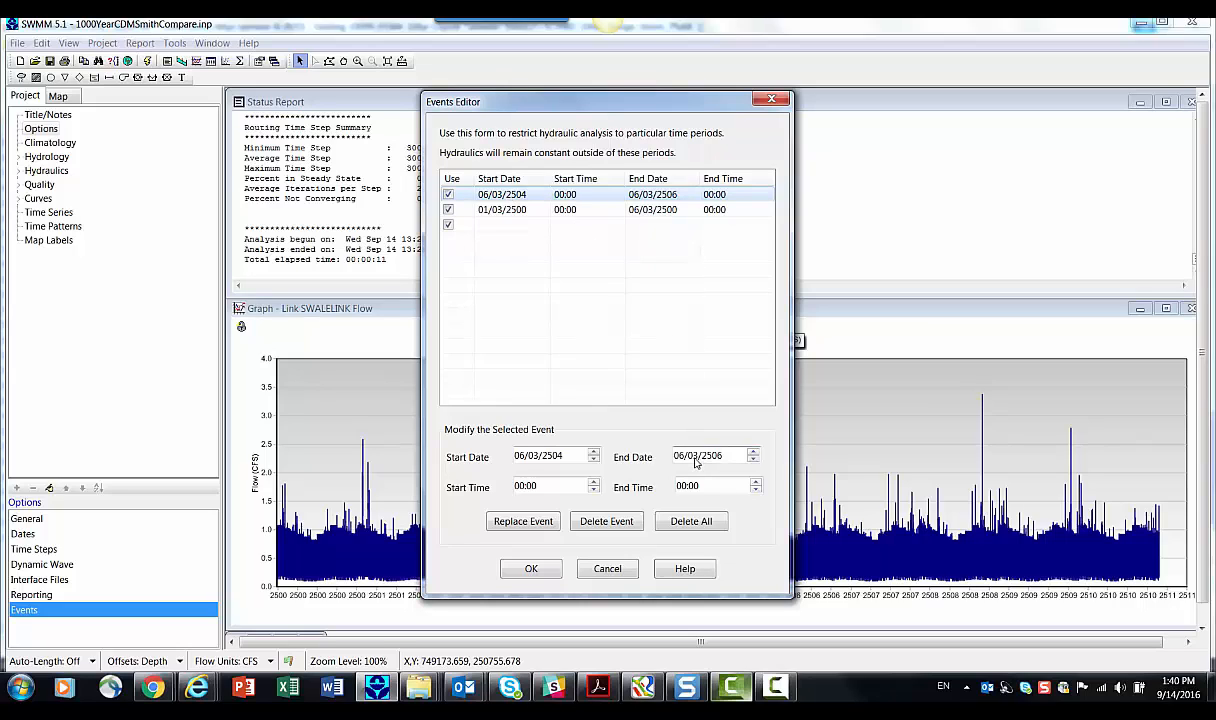
click(502, 209)
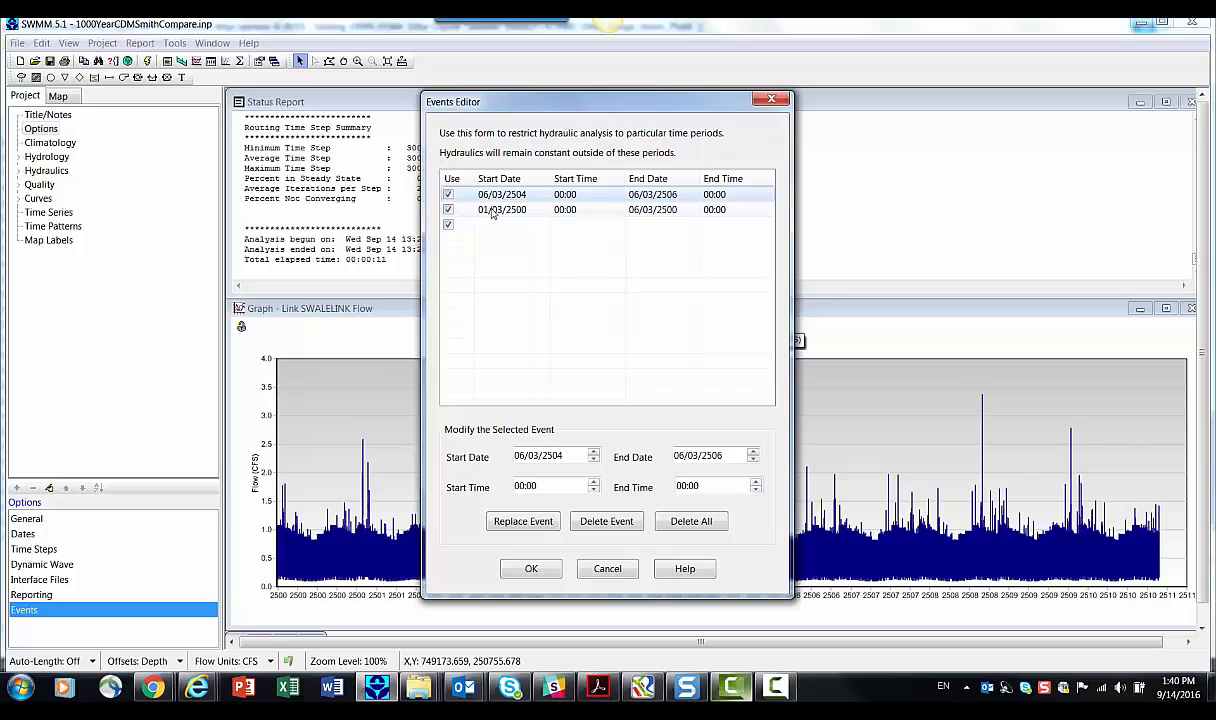
click(502, 209)
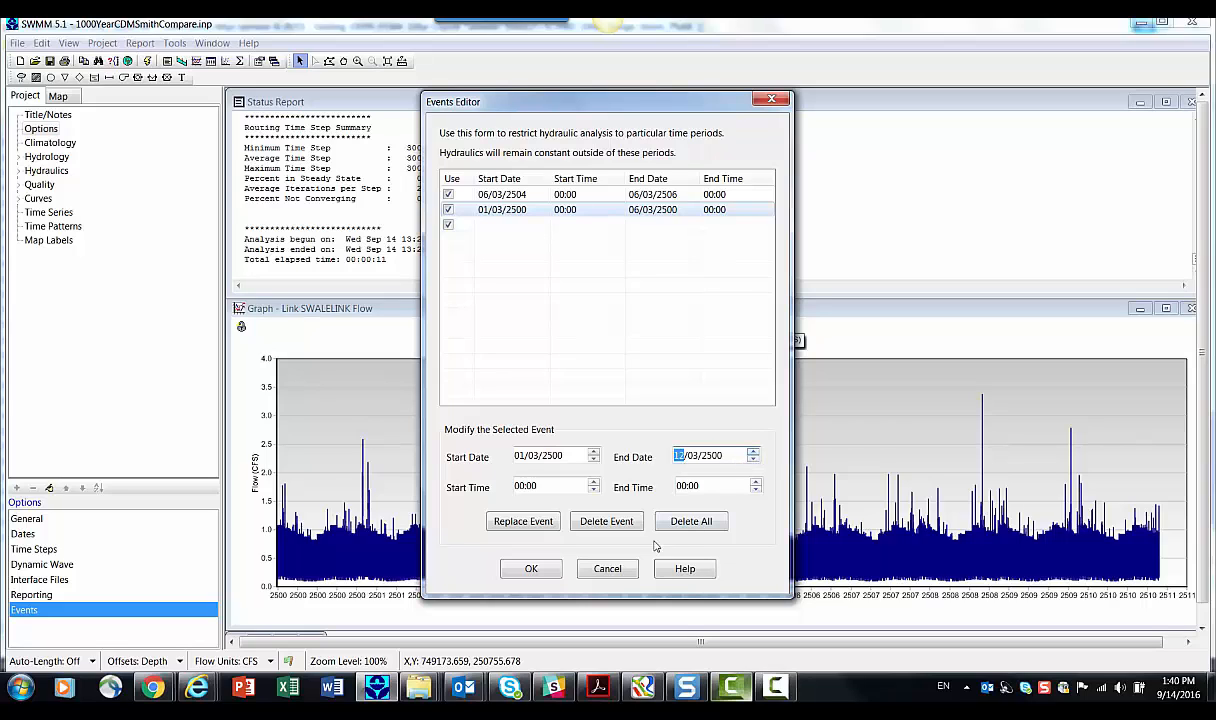
click(531, 568)
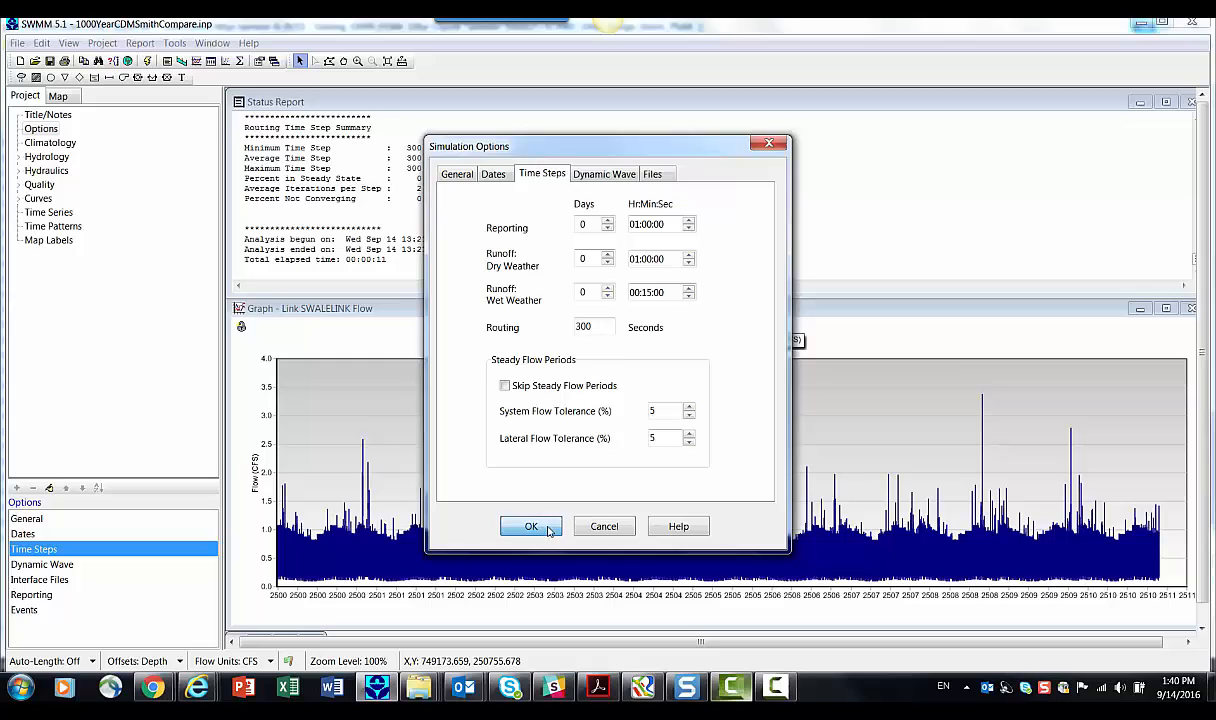
- Keep the 300-second time step options and run the simulation with events active
click(531, 526)
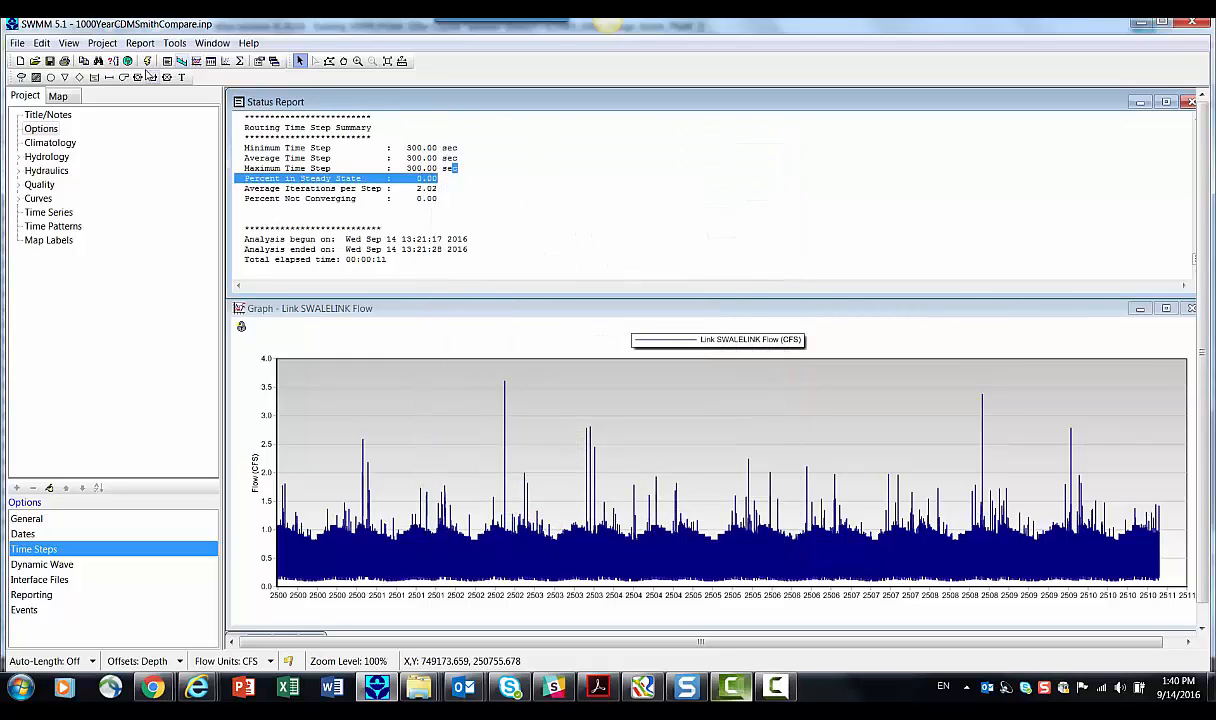
click(147, 61)
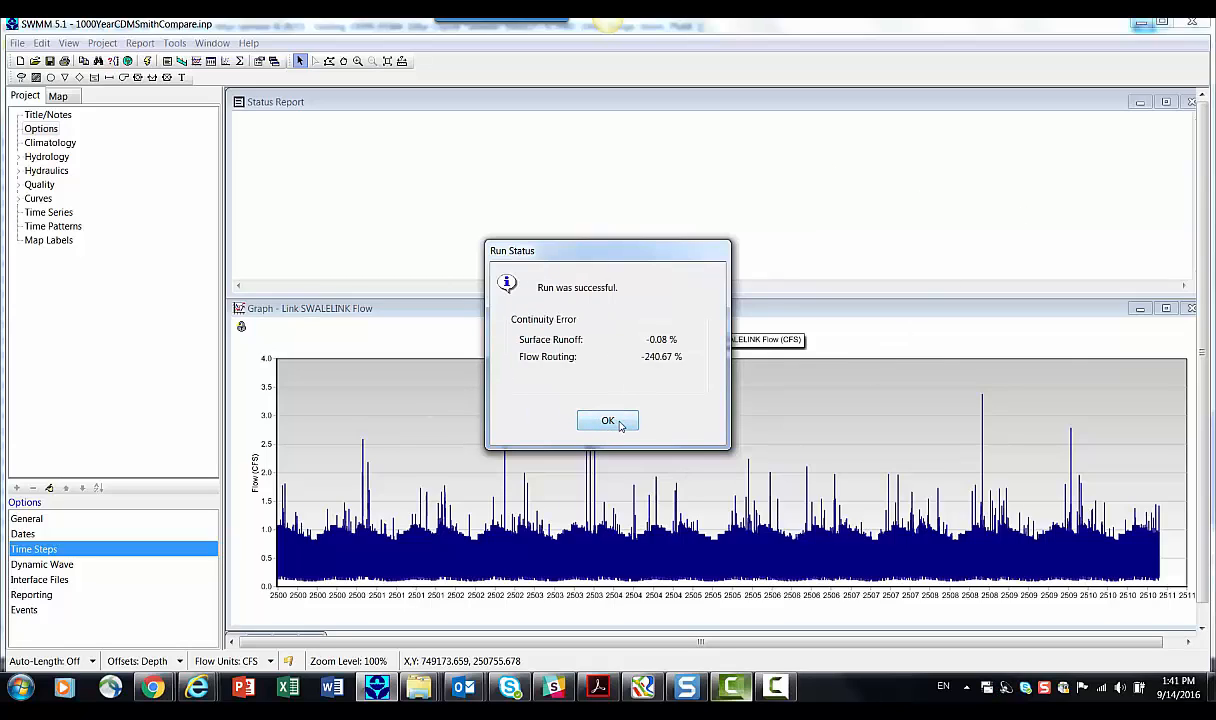
- Dismiss the run status message to view the event-limited SWALELINK flow graph
click(607, 420)
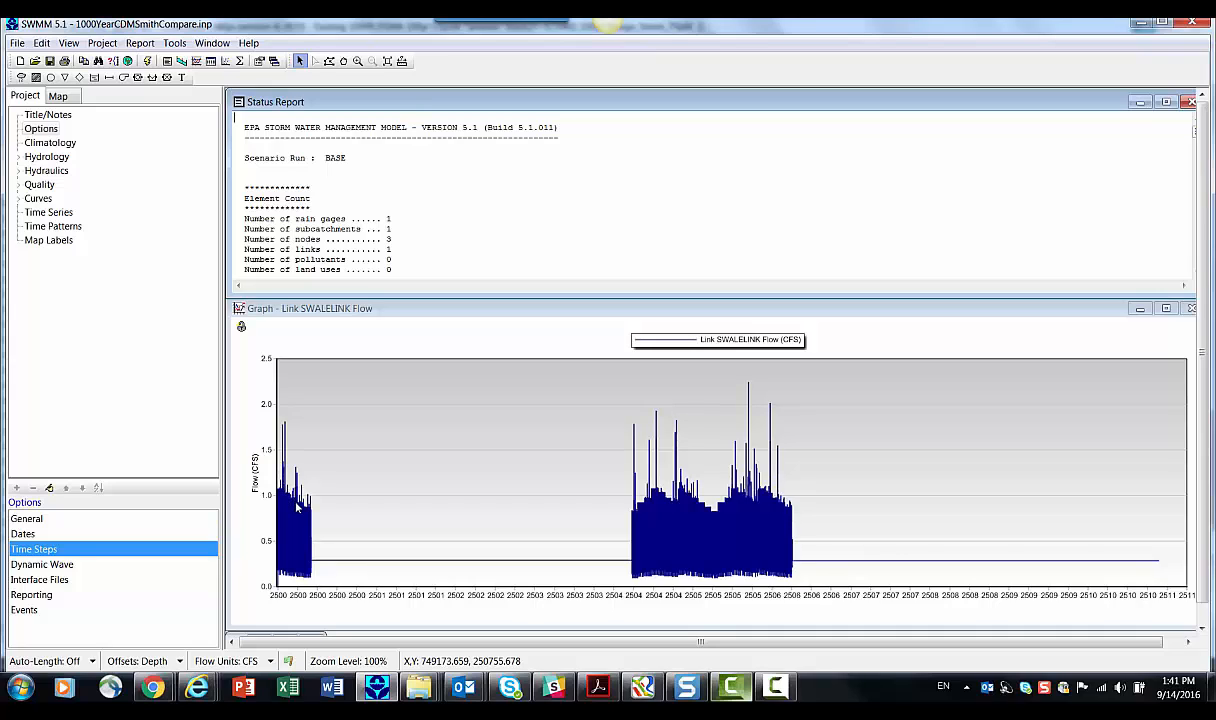
mouse_move(470, 549)
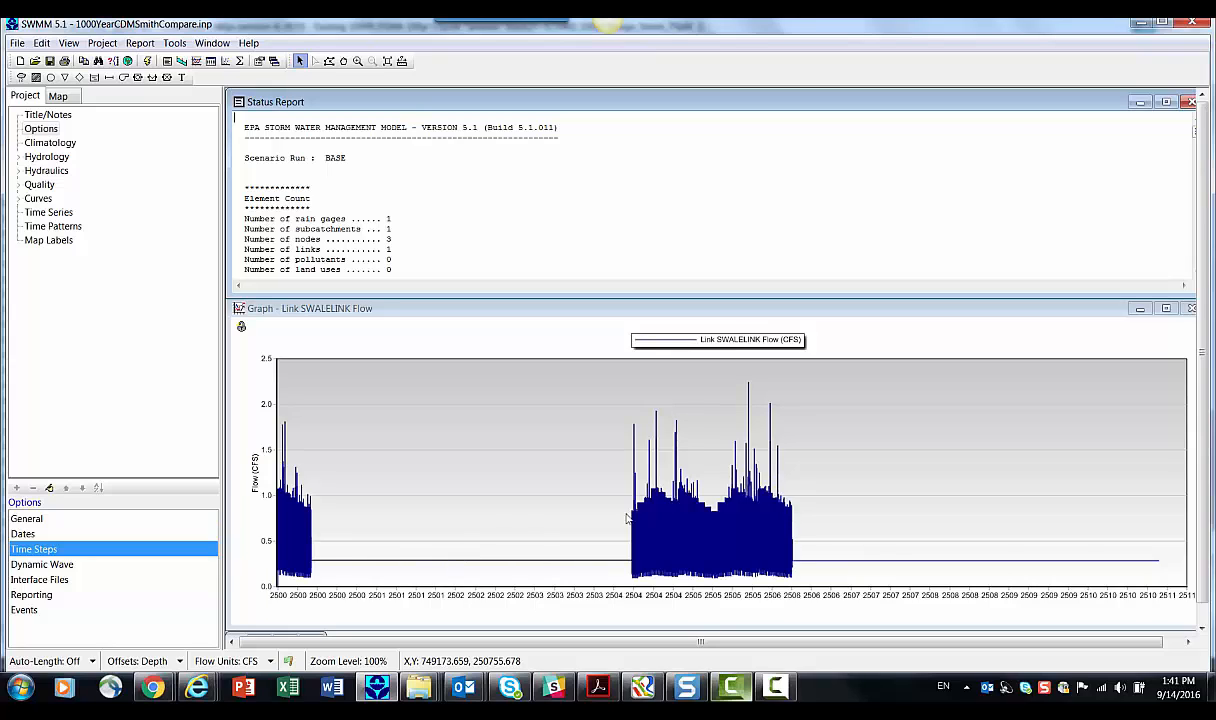
mouse_move(712, 524)
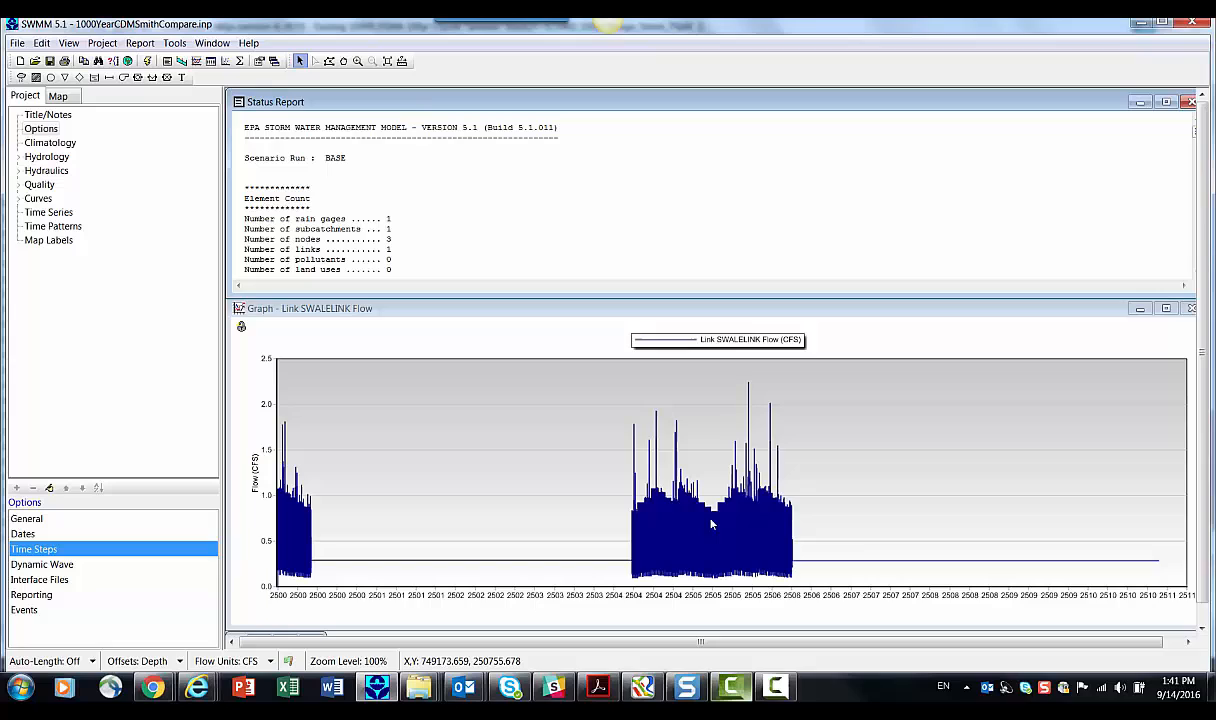
mouse_move(752, 522)
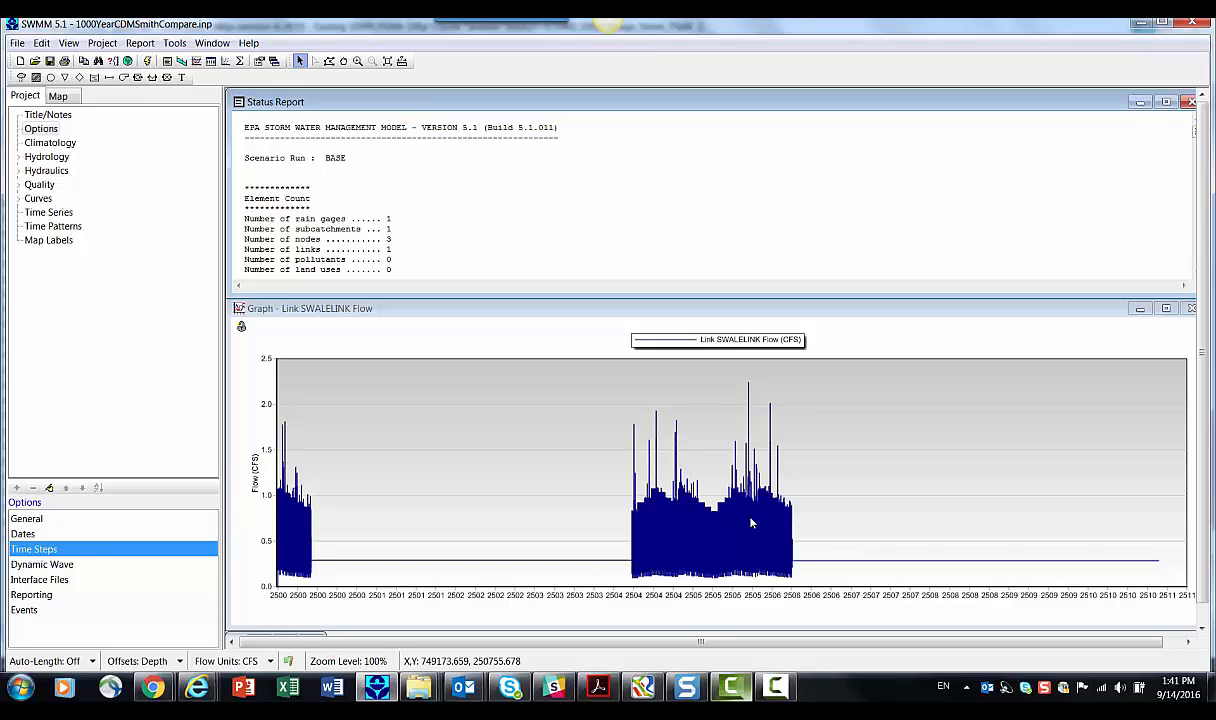
mouse_move(802, 565)
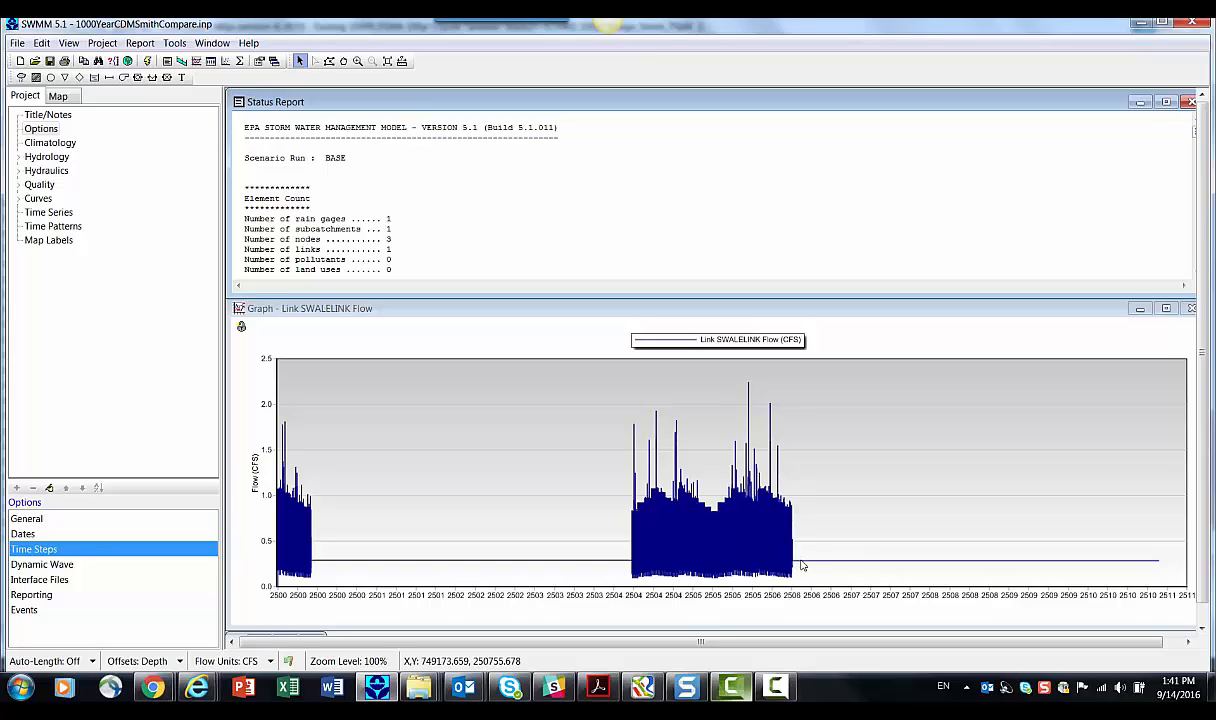
mouse_move(1100, 558)
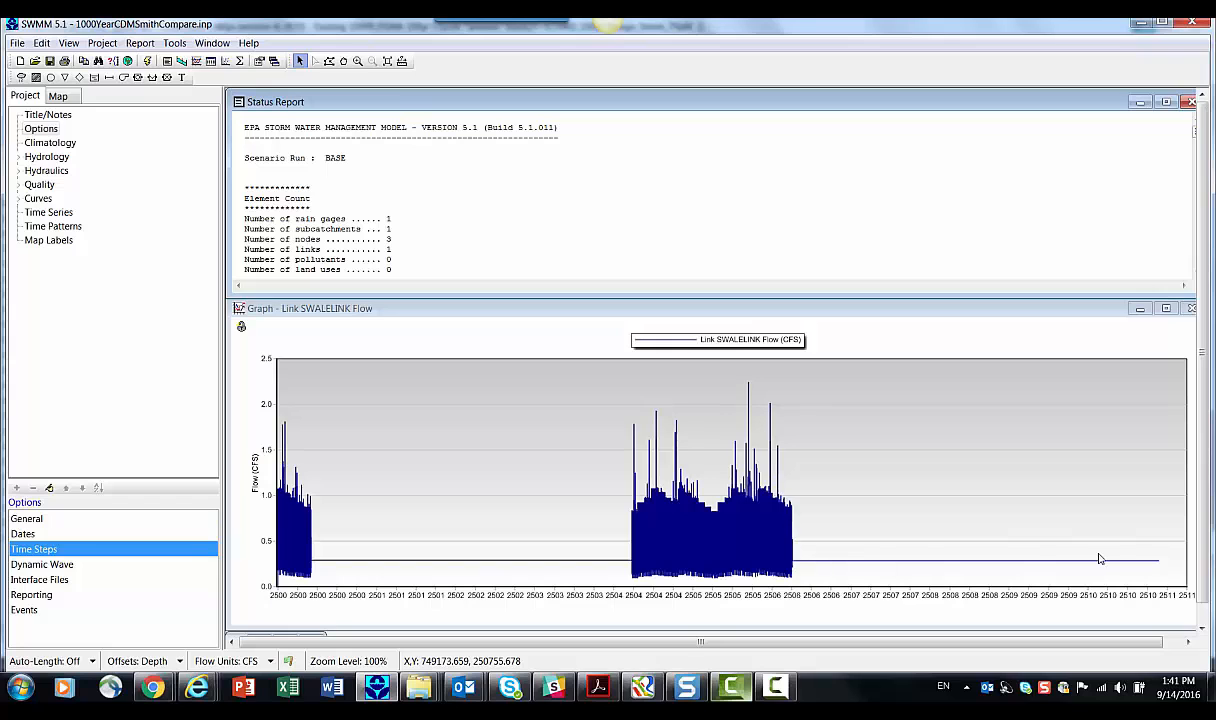
- Scroll the status report to the routing time step summary and highlight 46.54% steady state
scroll(down, 3)
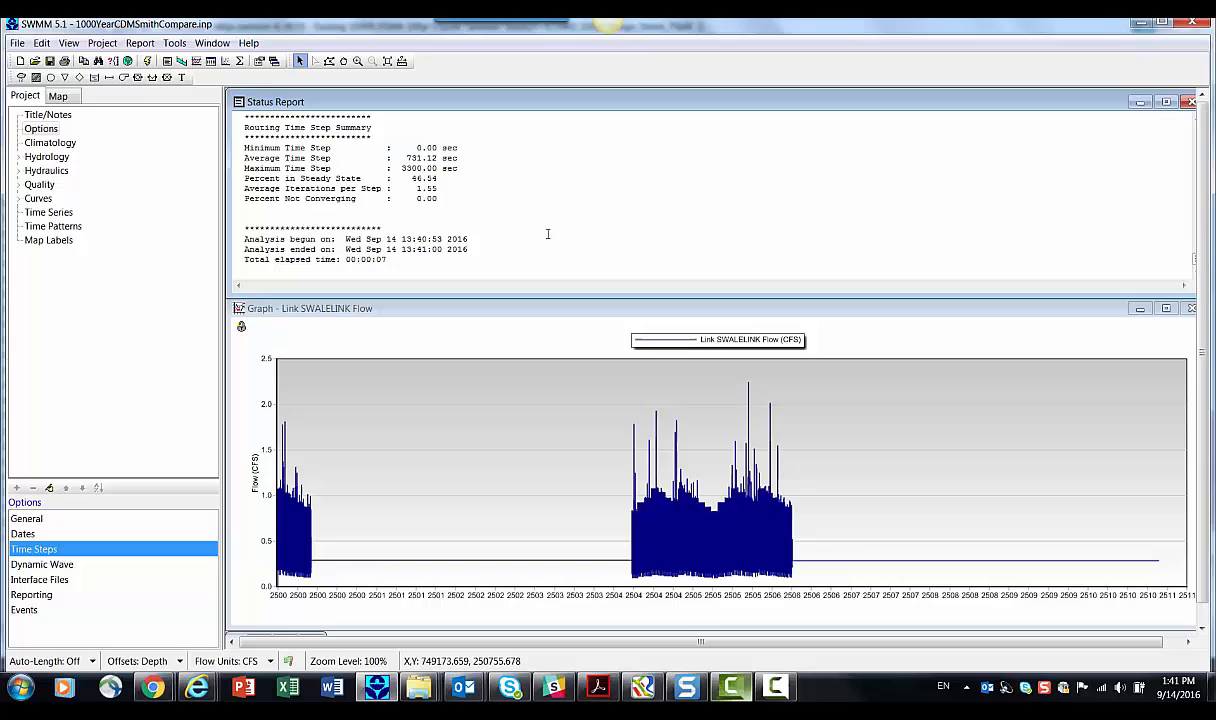
double_click(424, 178)
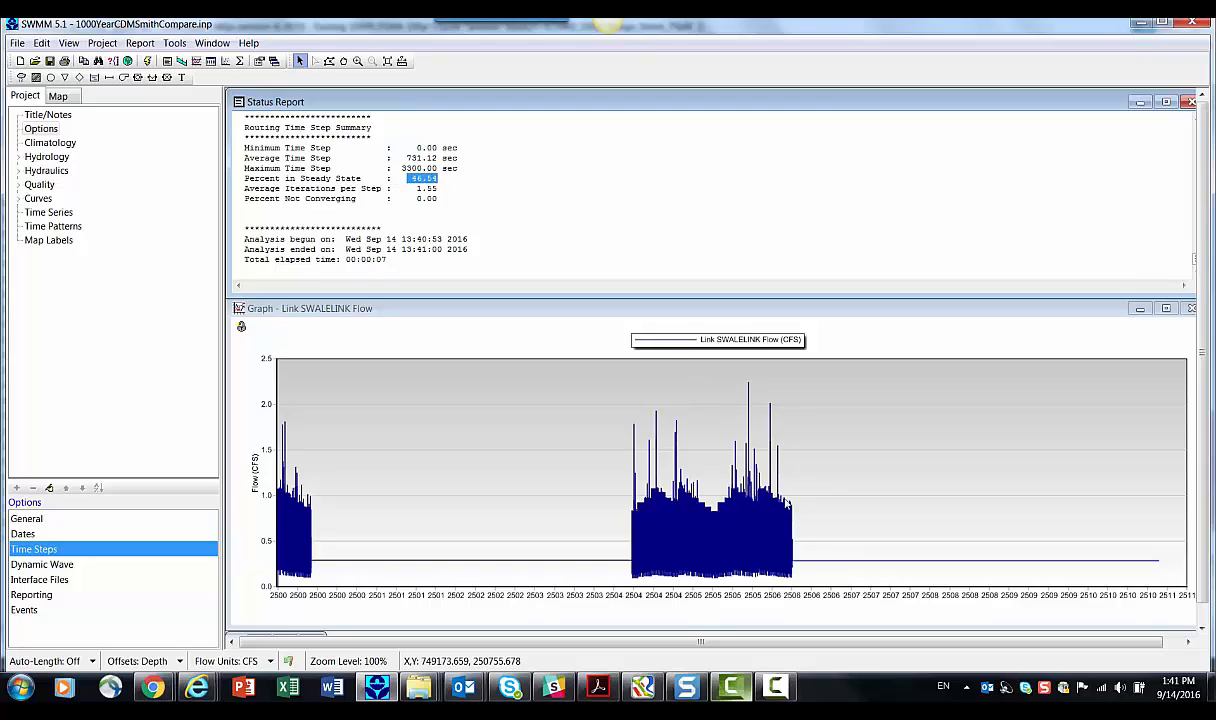
mouse_move(410, 558)
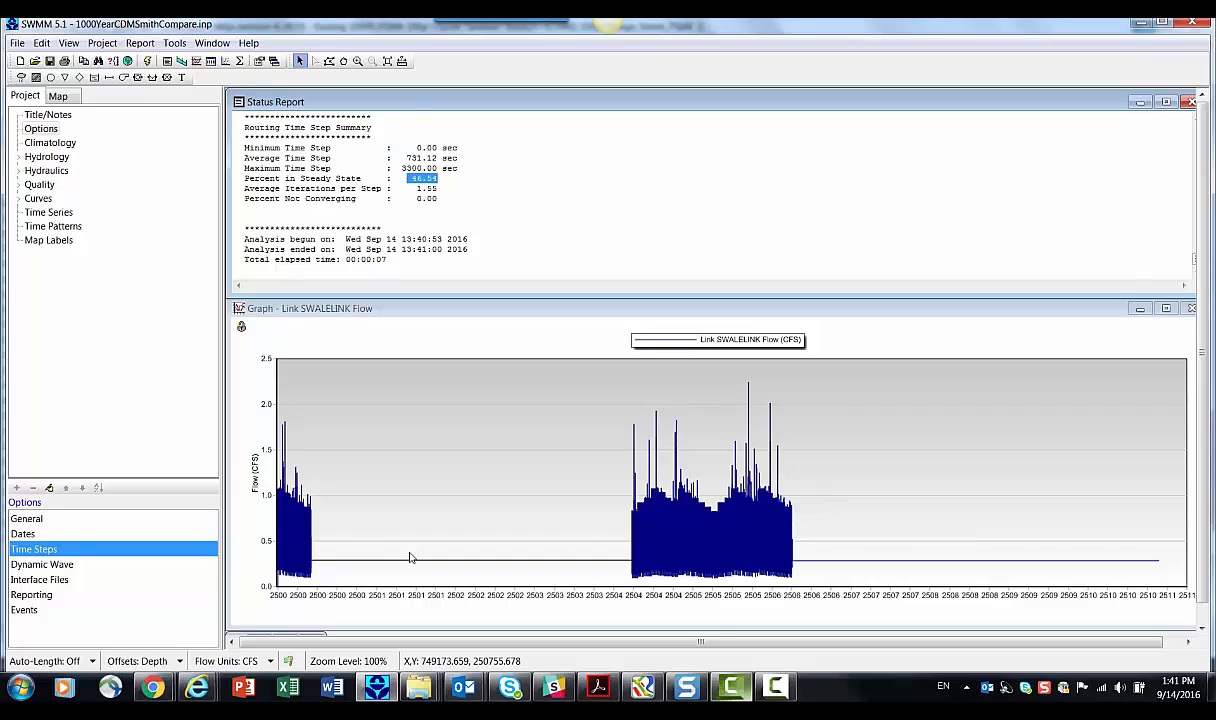
mouse_move(290, 522)
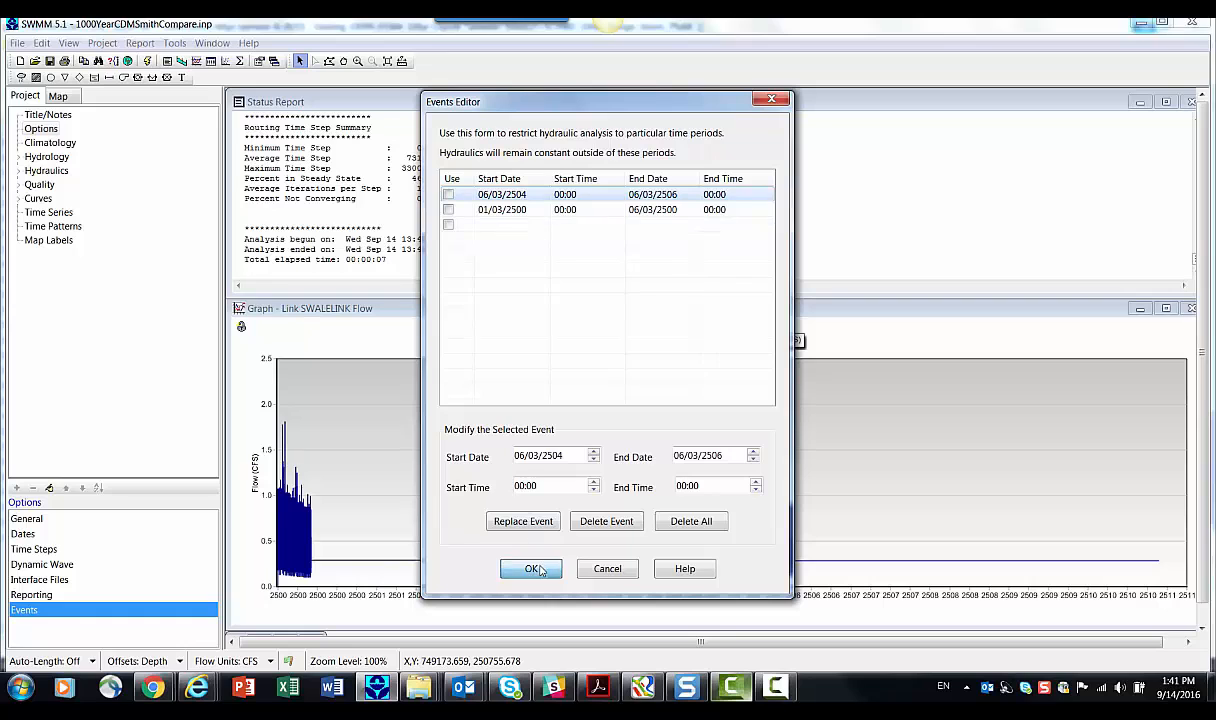
- Confirm all events disabled and keep Skip Steady Flow Periods with 5% tolerances
click(530, 568)
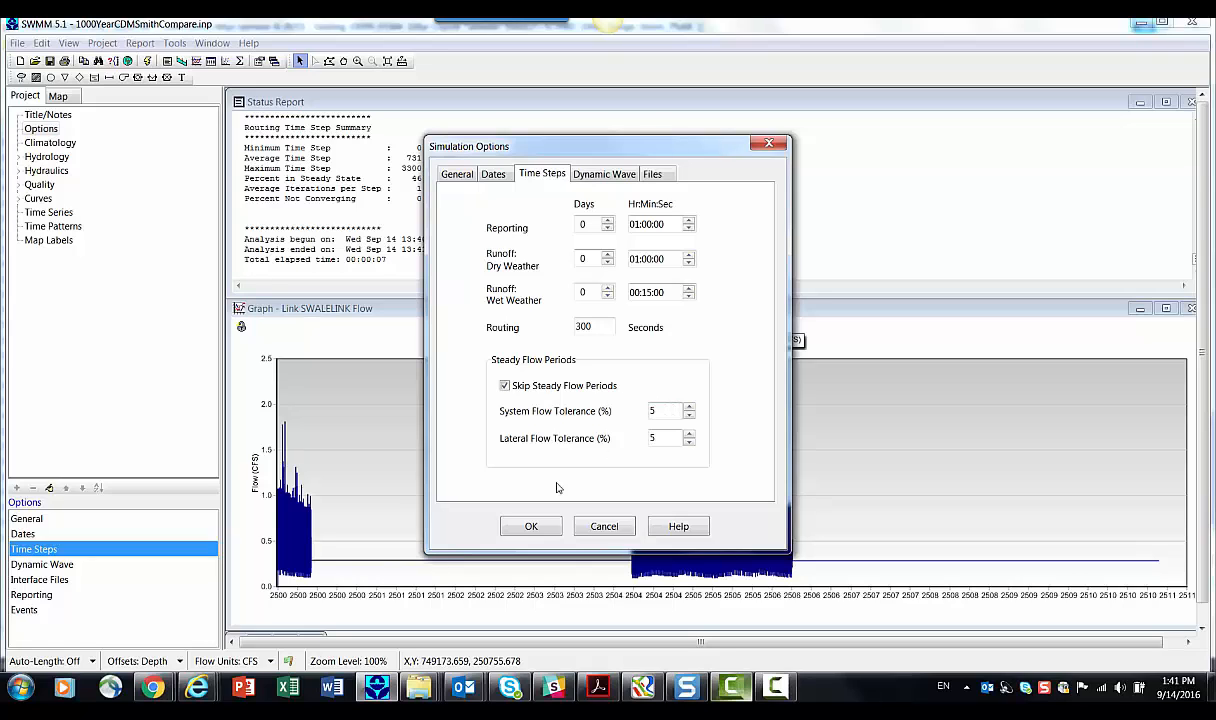
click(531, 526)
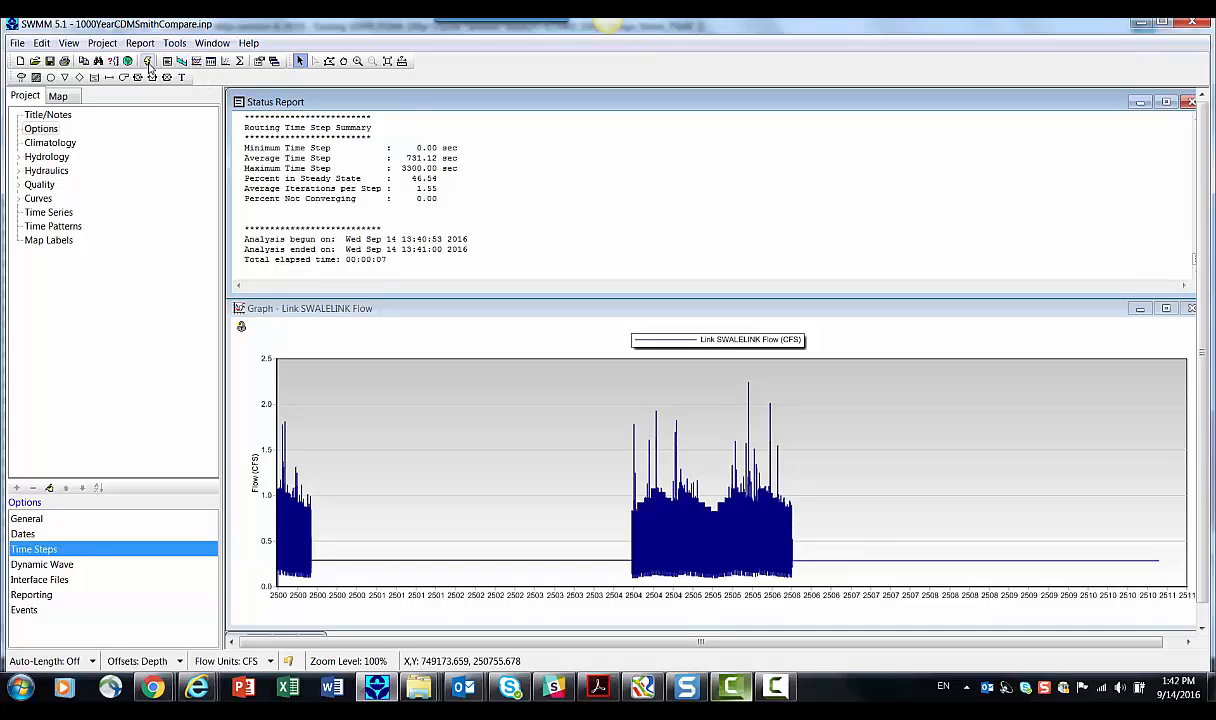
mouse_move(147, 61)
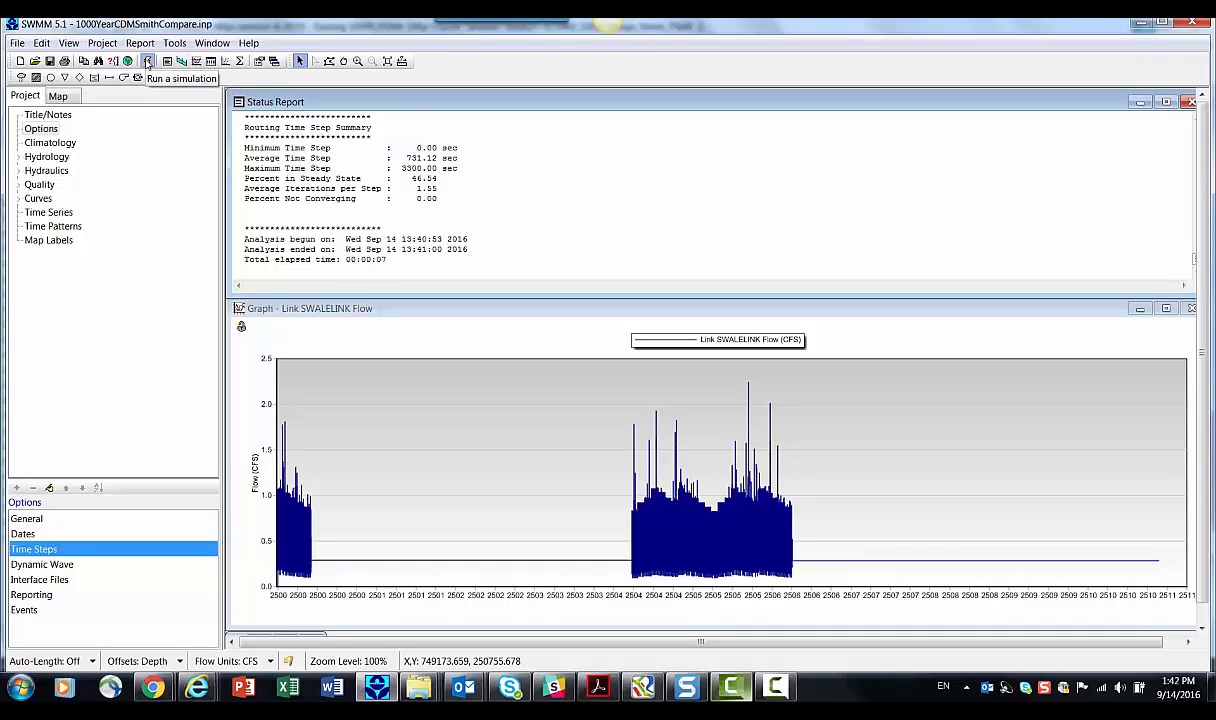
- Run the simulation with events disabled and dismiss the success message
click(146, 61)
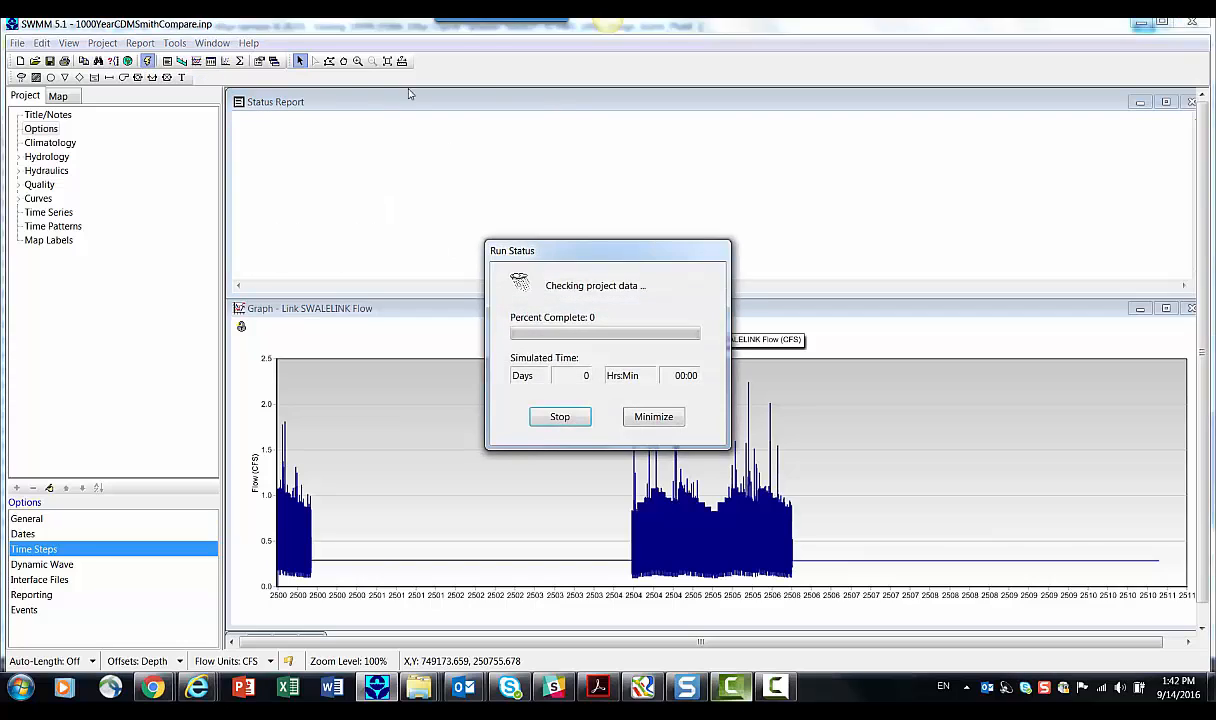
mouse_move(580, 120)
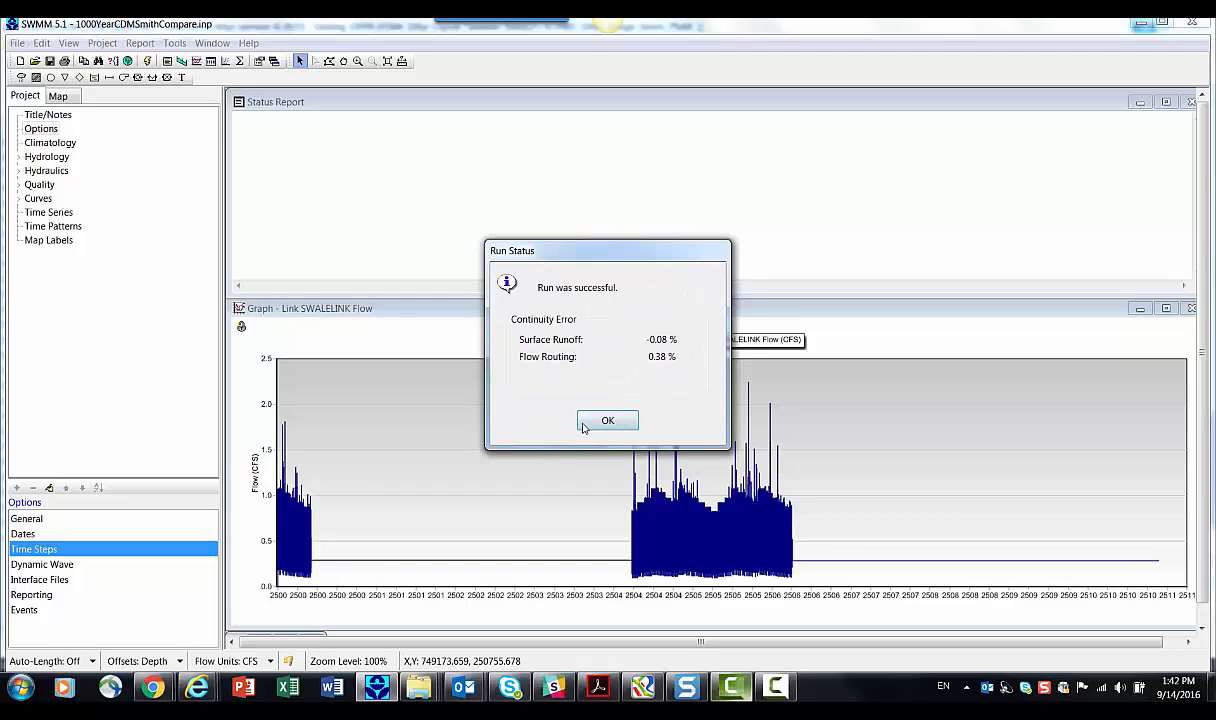
click(607, 420)
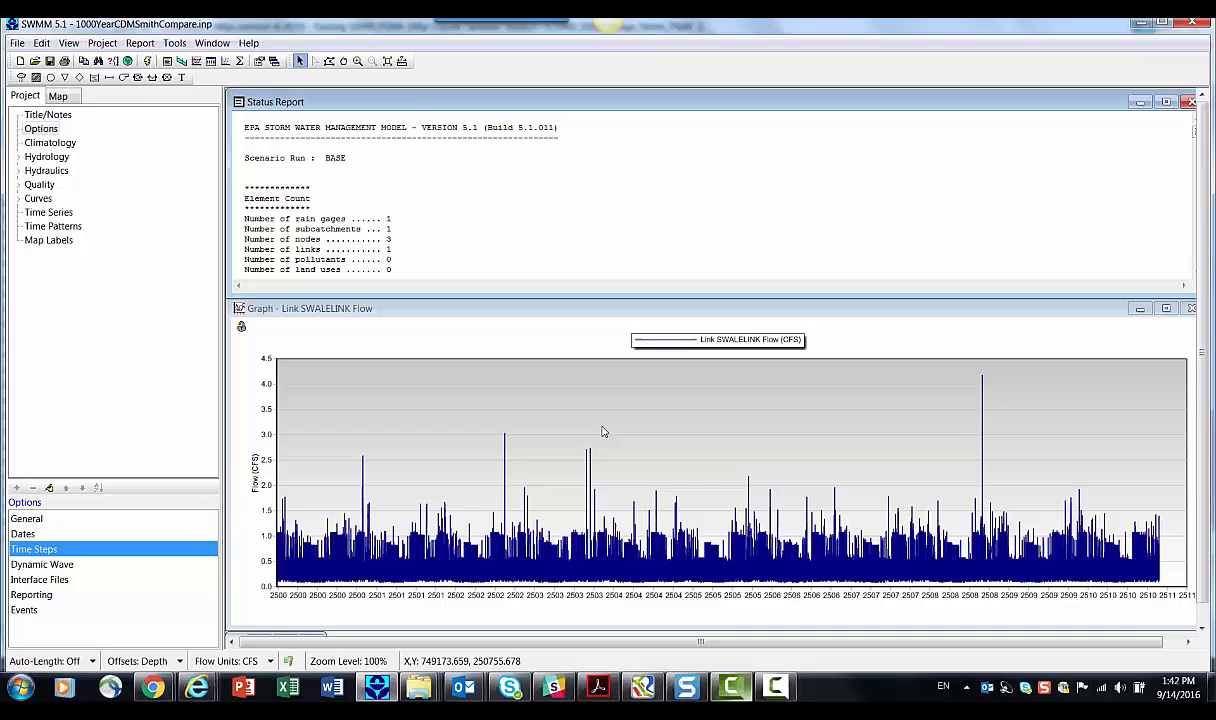
mouse_move(518, 560)
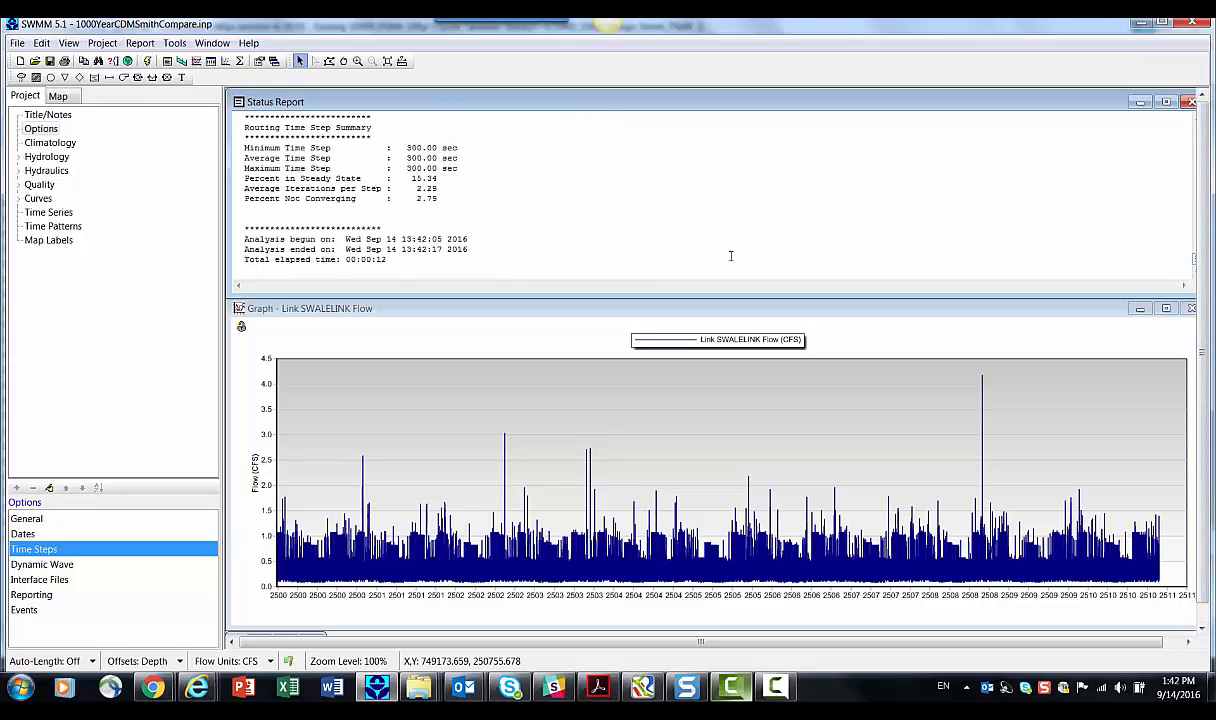
- Maximize the status report showing 15.34% steady state for the all-period run
double_click(420, 178)
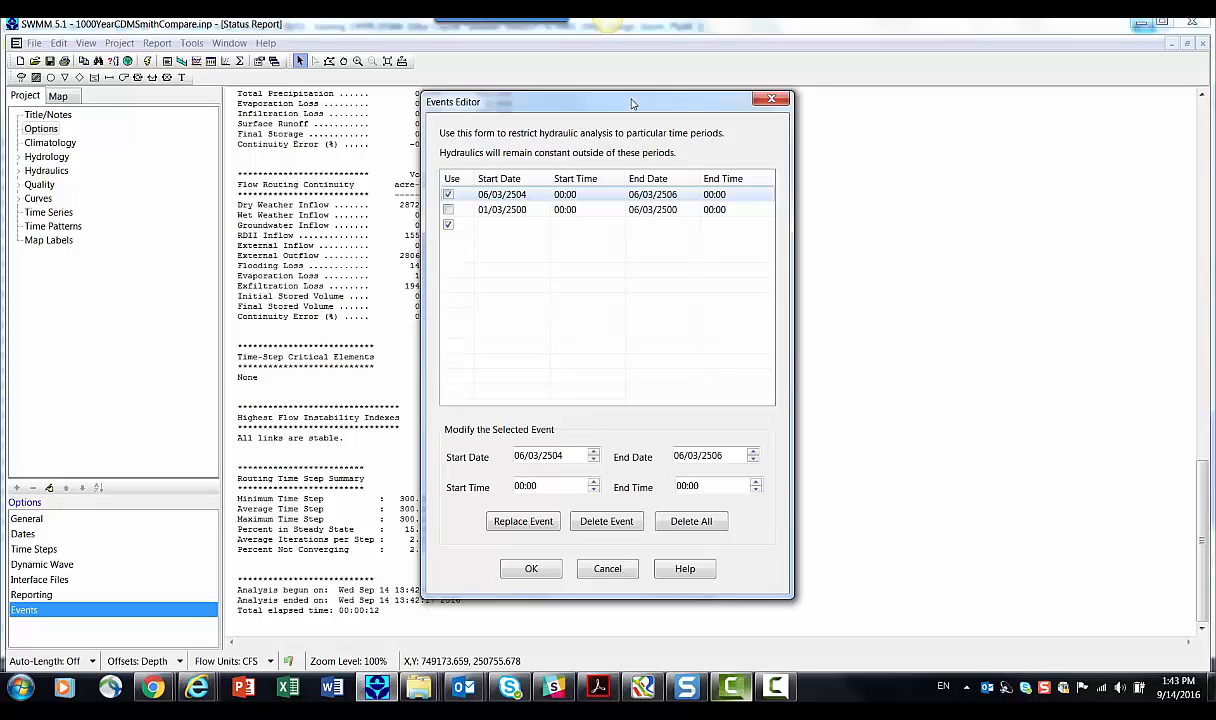
- Move the Events Editor aside, re-tick the event checkbox, and close the editor
drag(632, 102, 727, 107)
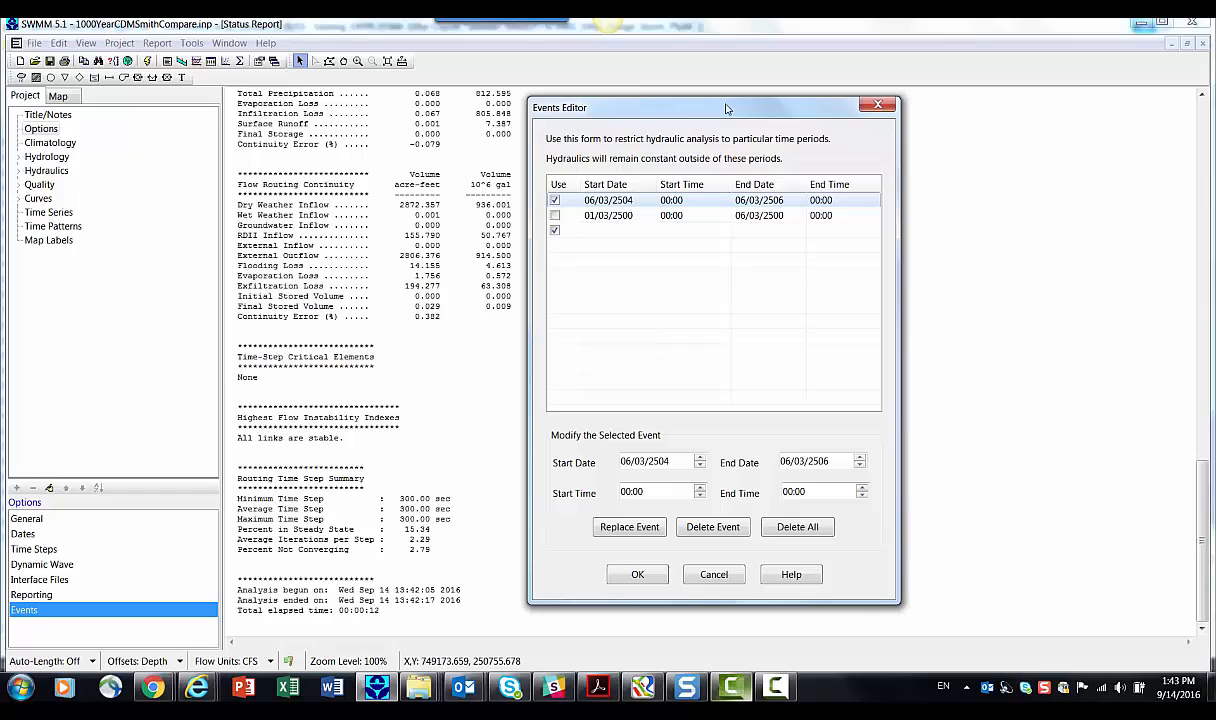
click(554, 216)
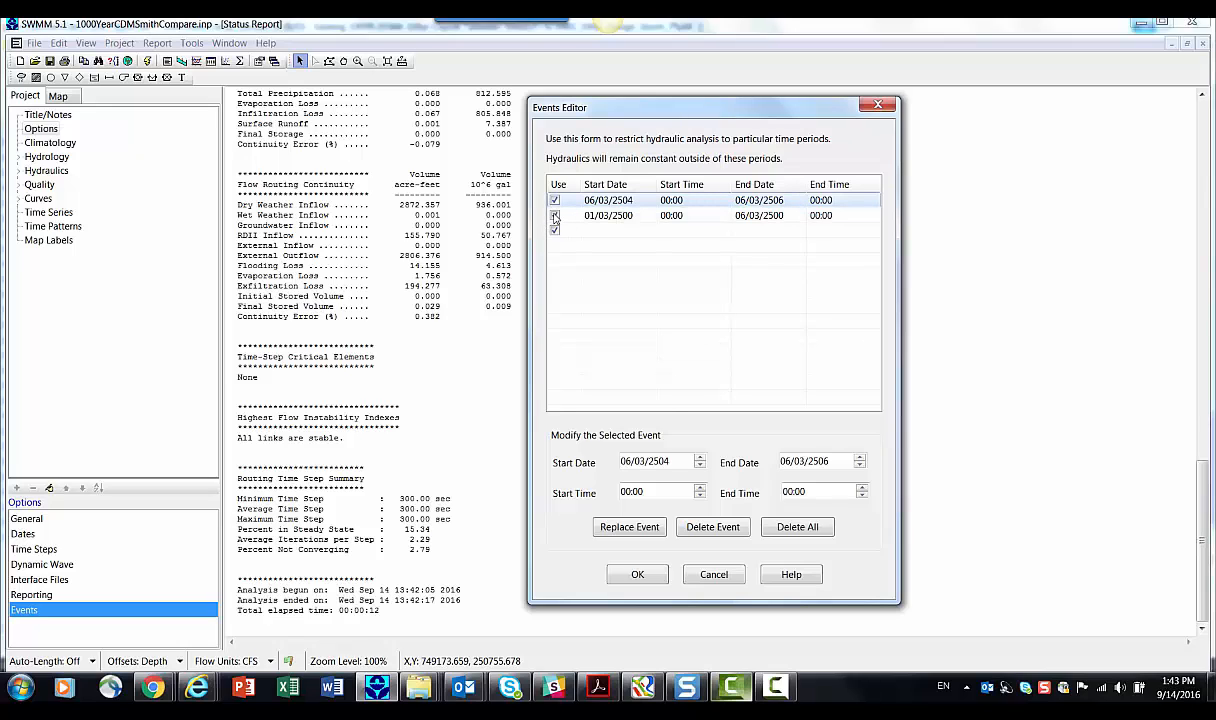
click(637, 574)
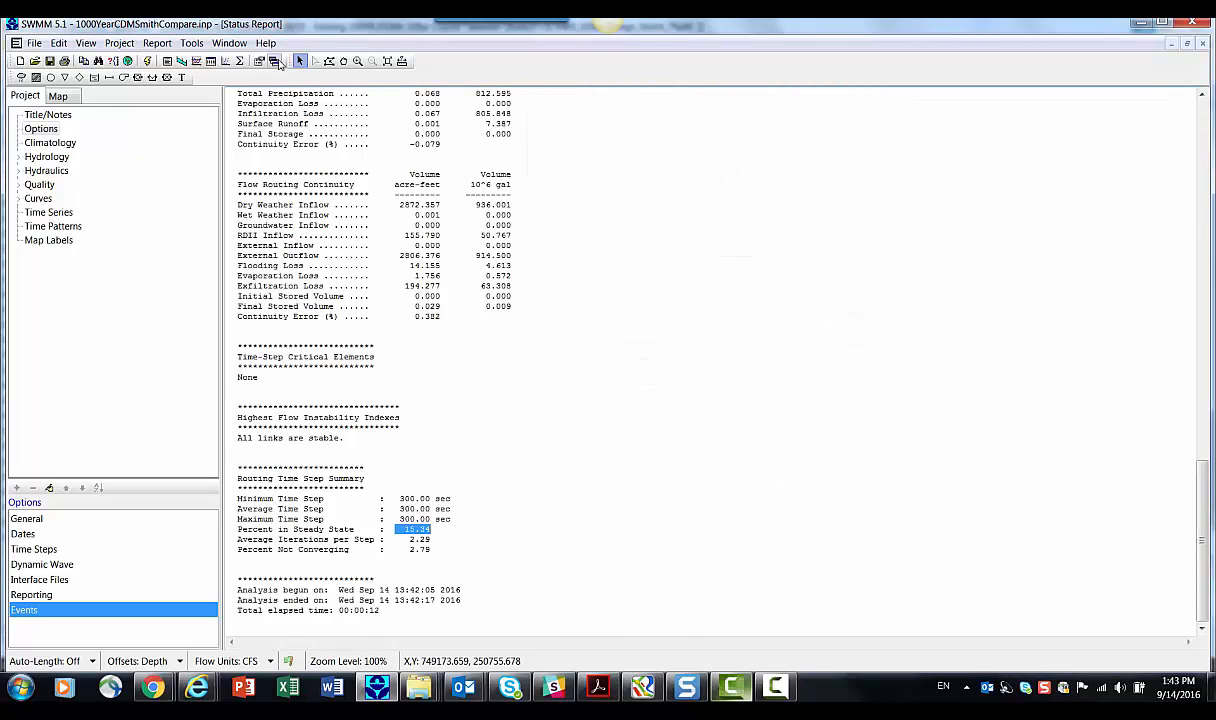
mouse_move(272, 61)
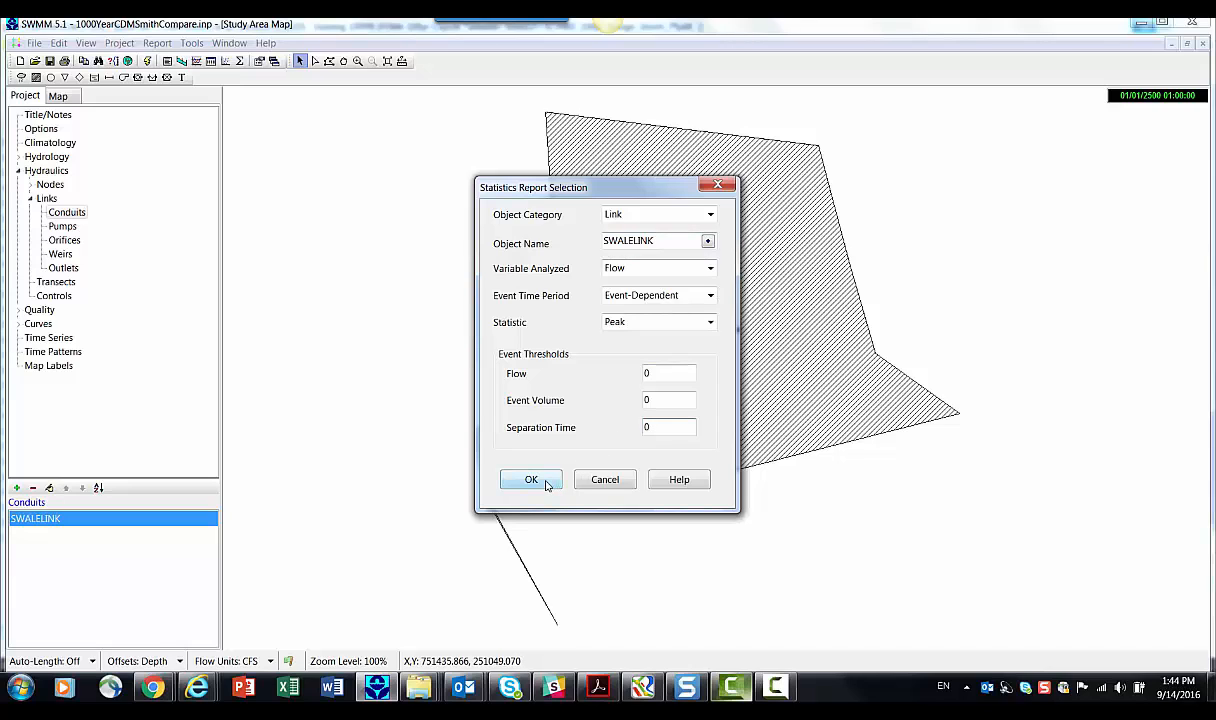
- Generate SWALELINK event-dependent peak flow statistics, showing a 4.178 cfs maximum
click(531, 479)
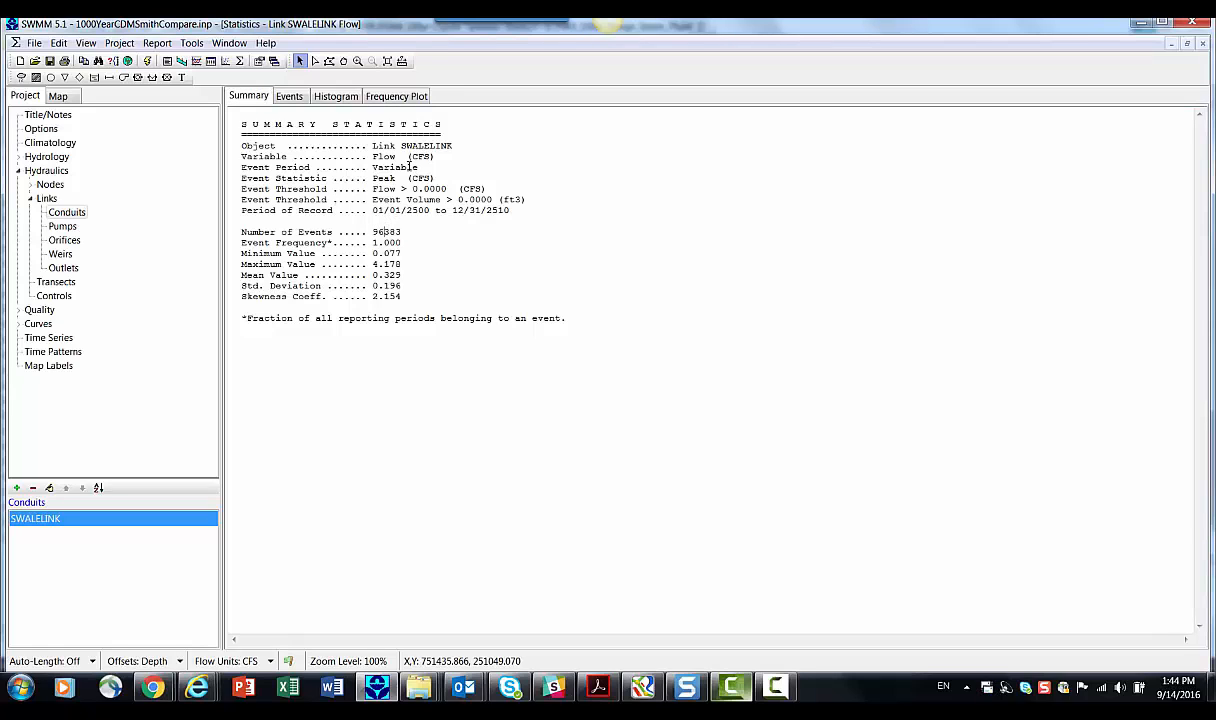
- View the ranked SWALELINK peak-flow events and their exceedance frequency plot up to ~4.1 cfs
click(335, 95)
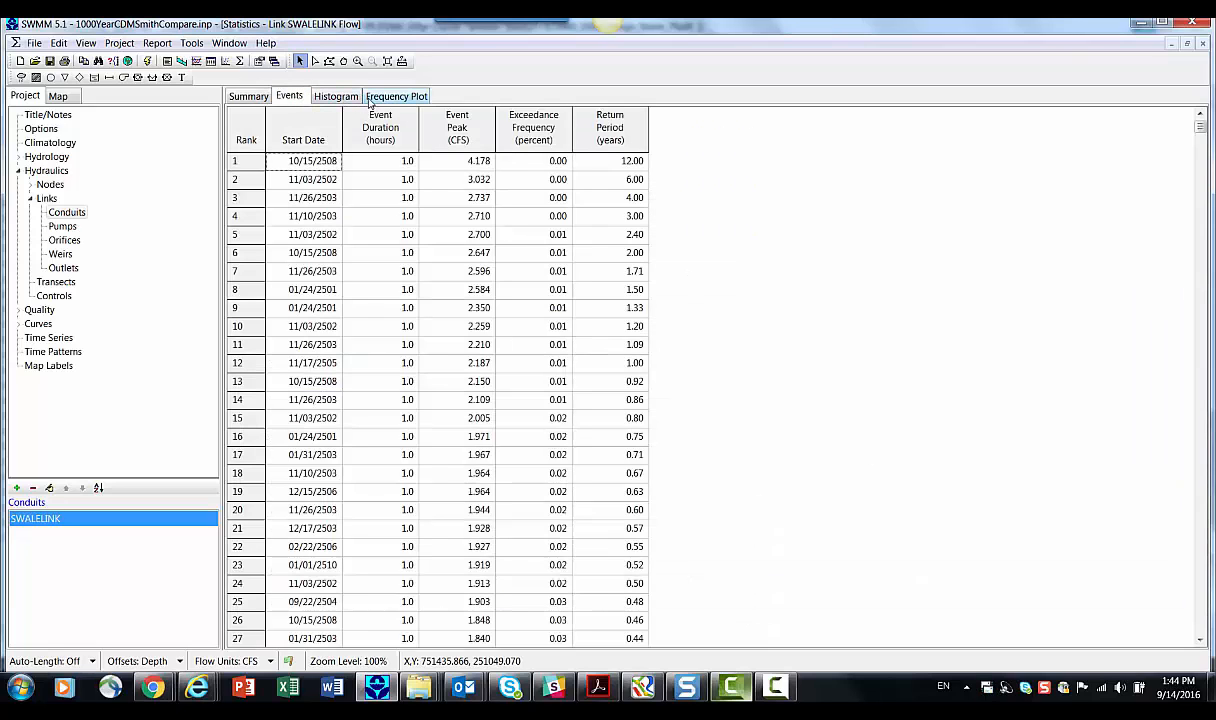
click(396, 95)
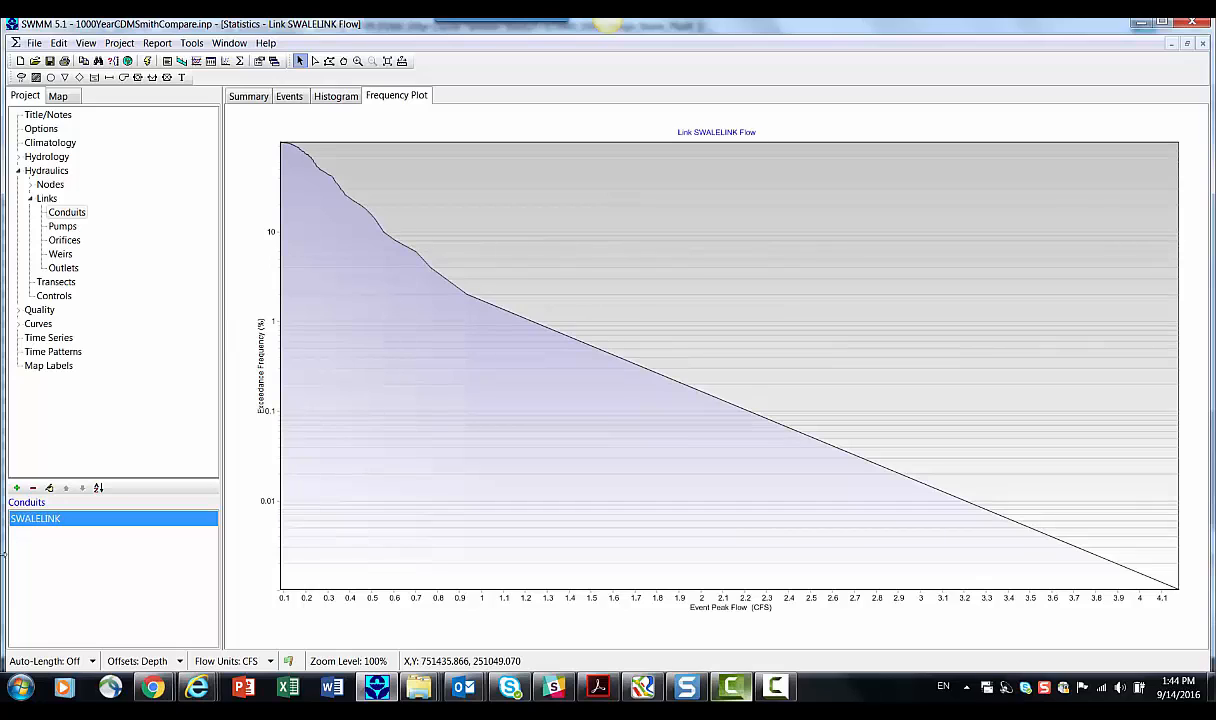
mouse_move(60, 168)
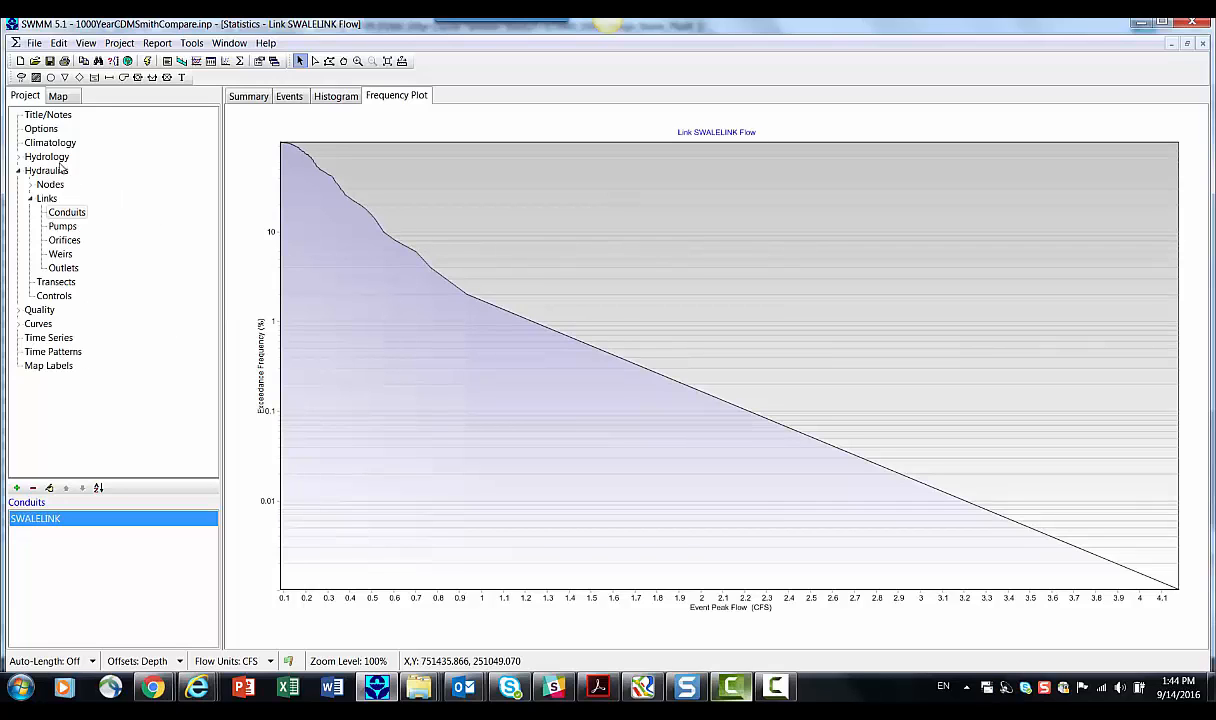
click(41, 128)
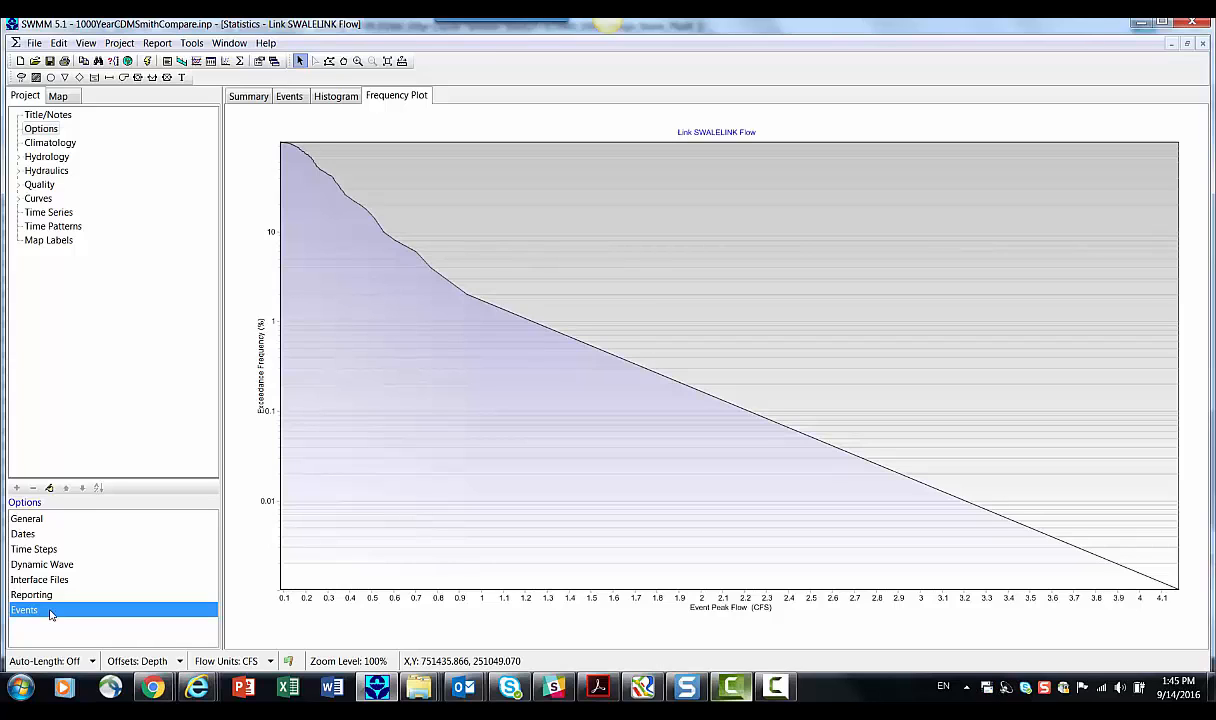
mouse_move(557, 332)
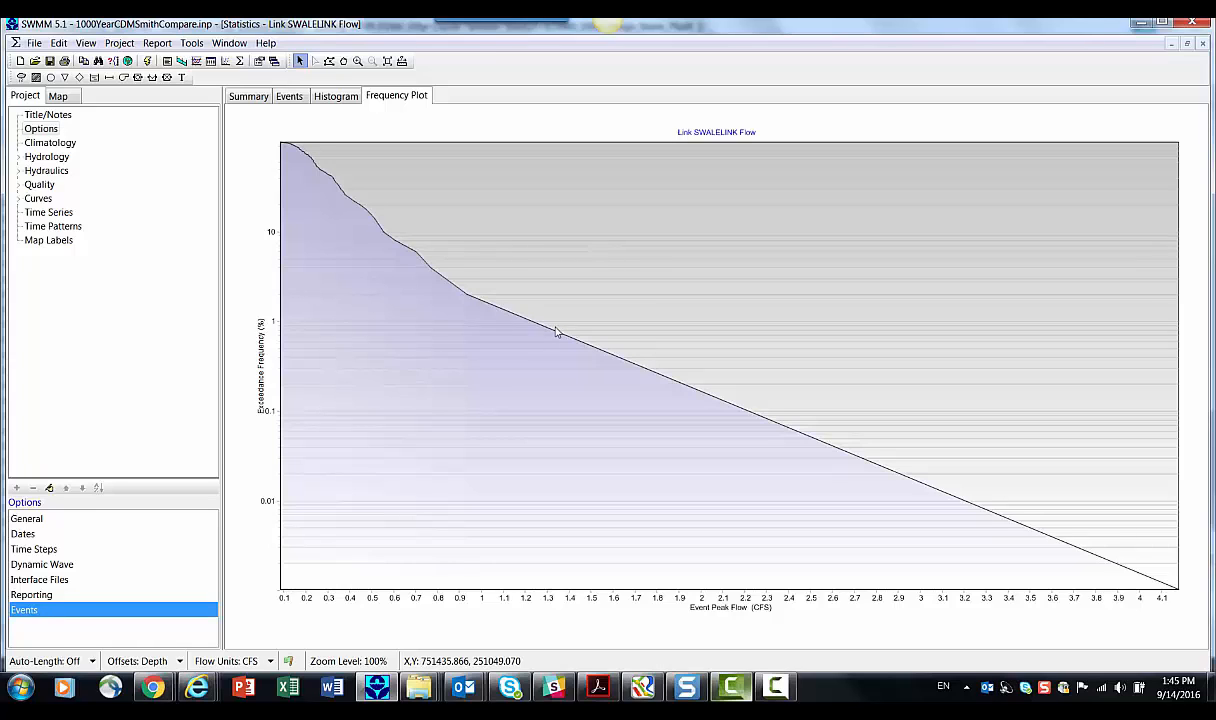